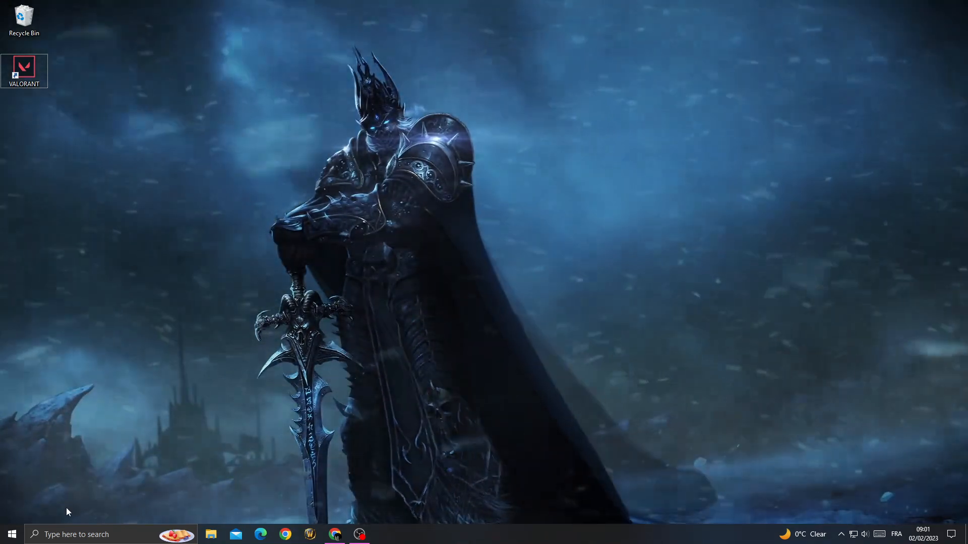
# Search the Start menu for "background apps" to reach its Settings page
pyautogui.click(93, 534)
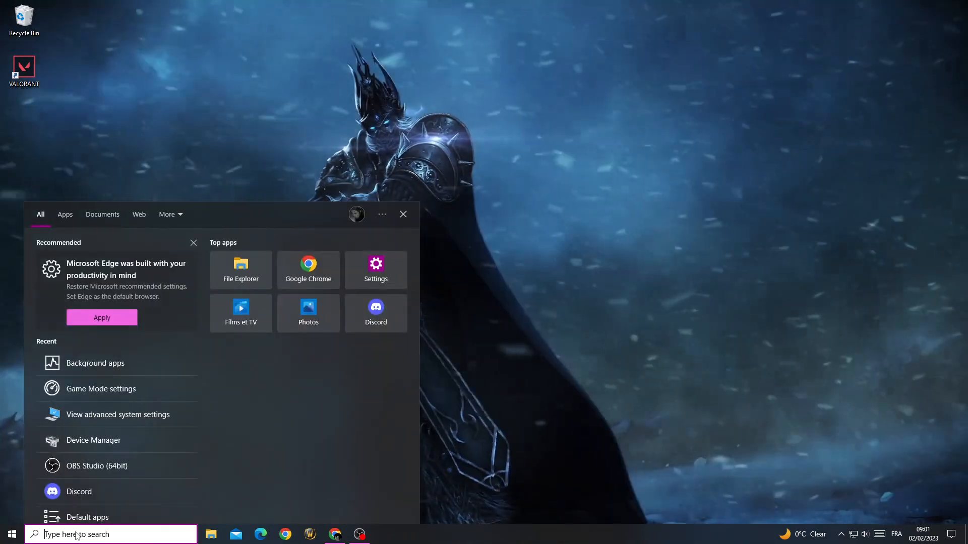
pyautogui.write('background apps')
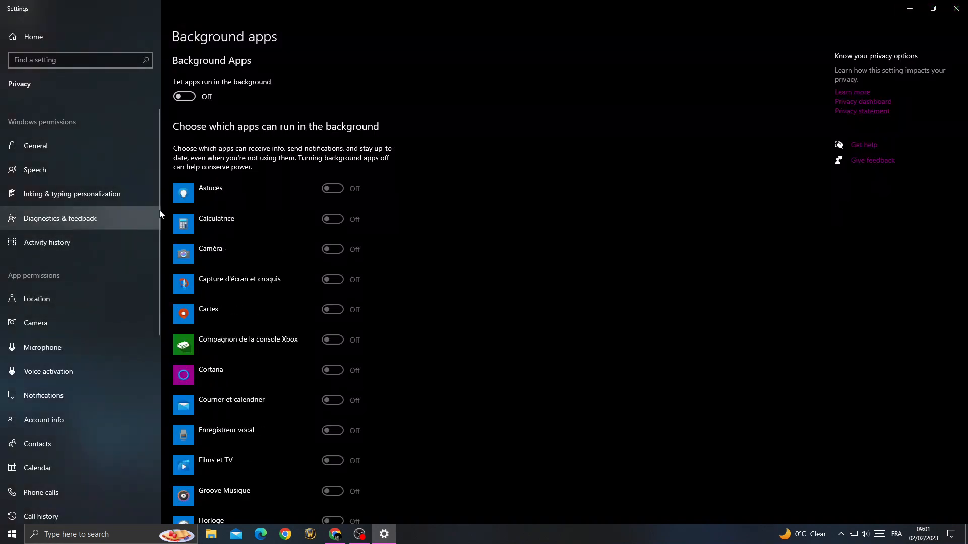
# Switch "Let apps run in the background" on and review which listed apps are enabled
pyautogui.scroll(-3)
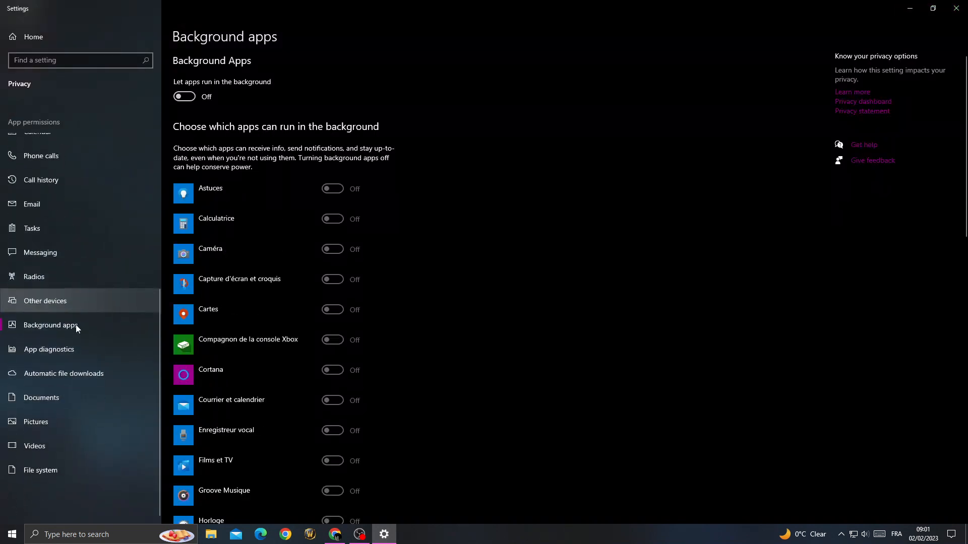
pyautogui.scroll(-3)
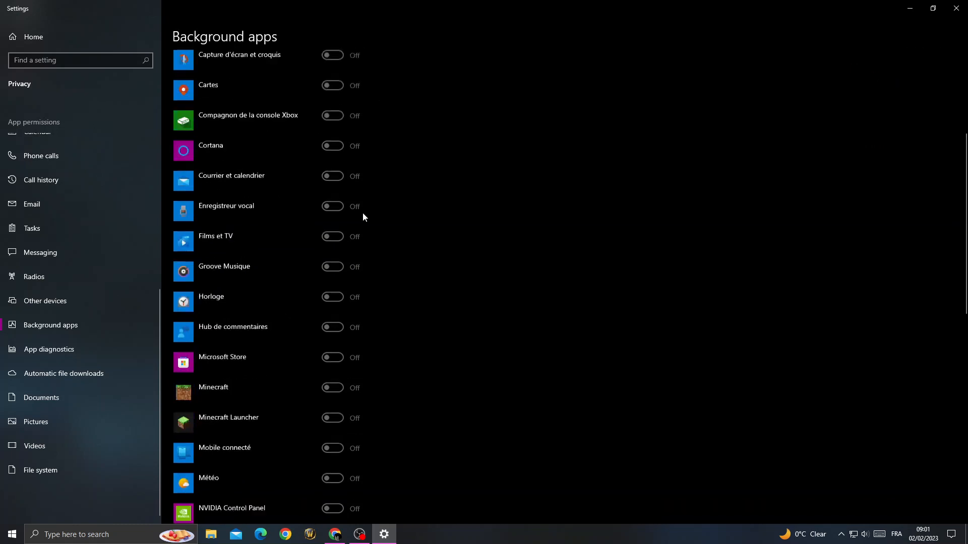
pyautogui.click(183, 97)
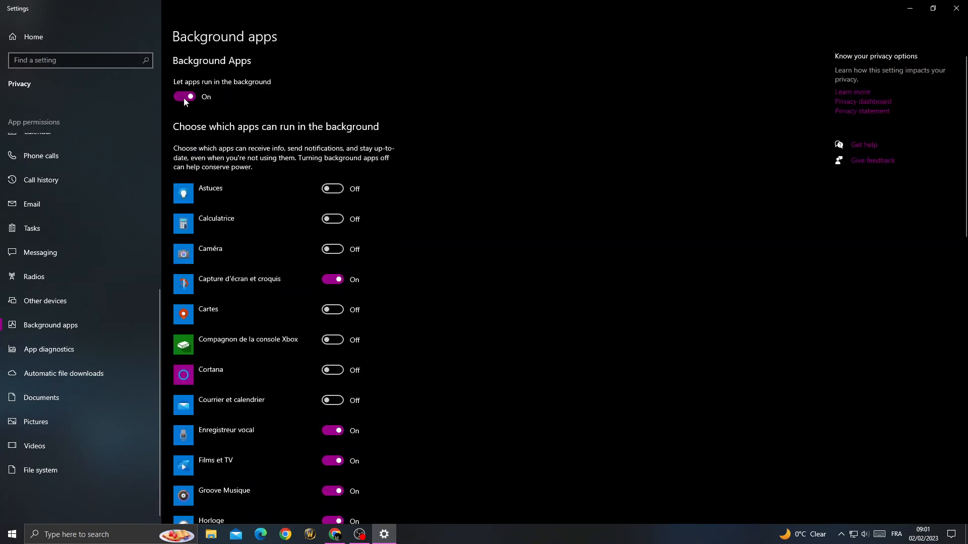
pyautogui.scroll(-3)
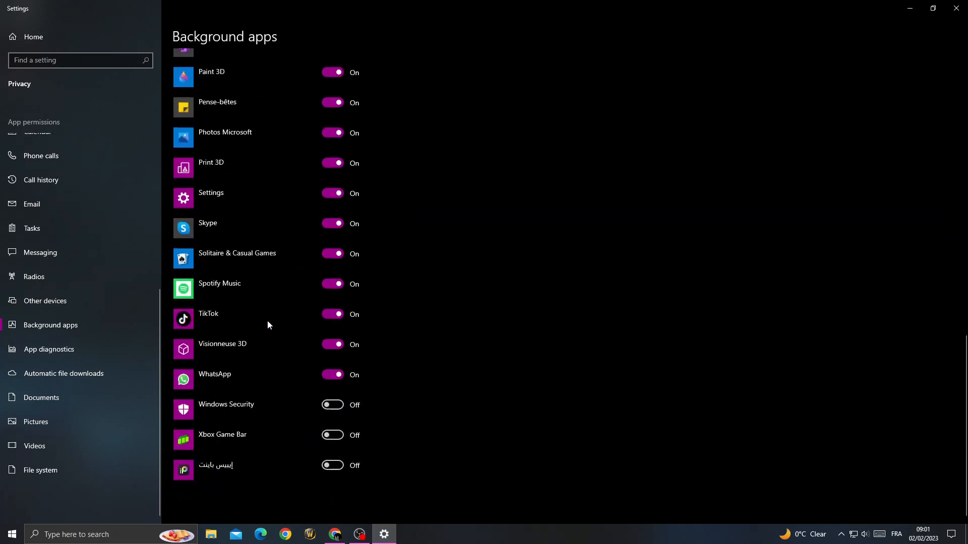
pyautogui.scroll(3)
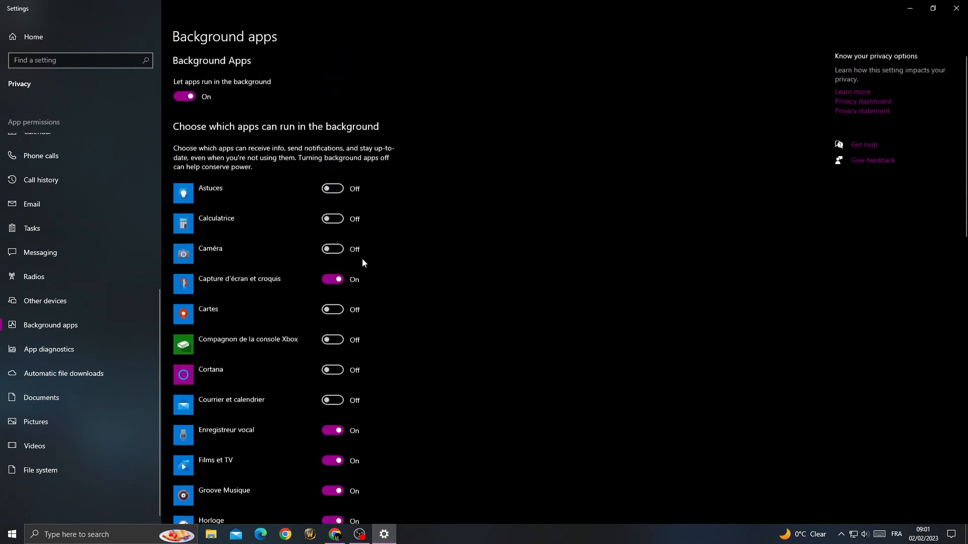
pyautogui.moveTo(190, 69)
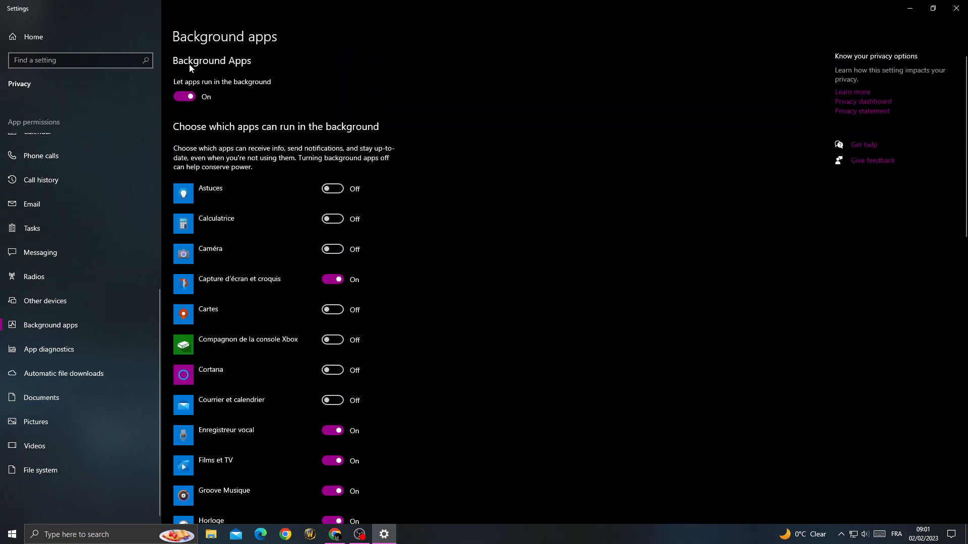
pyautogui.click(184, 97)
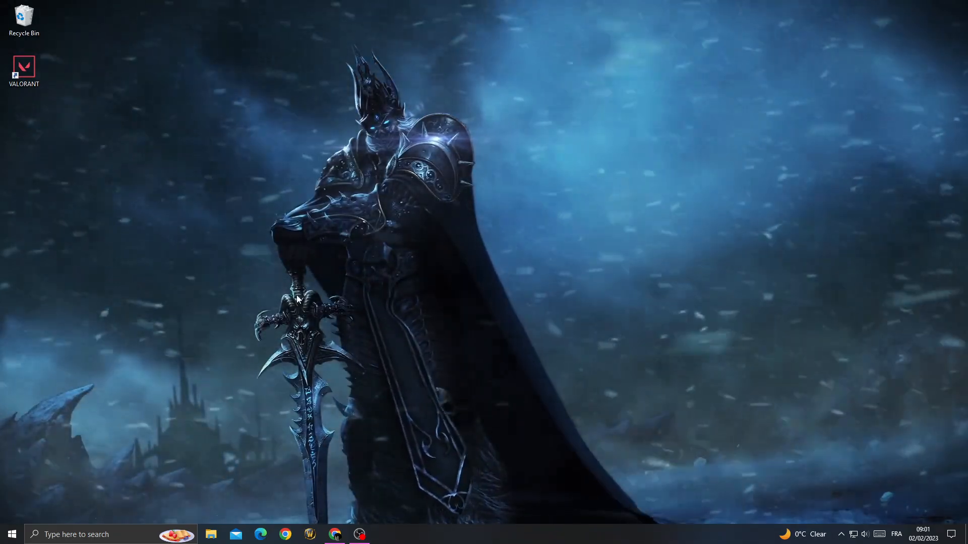
# Bring up the VALORANT desktop shortcut's Properties on its Compatibility page
pyautogui.rightClick(23, 66)
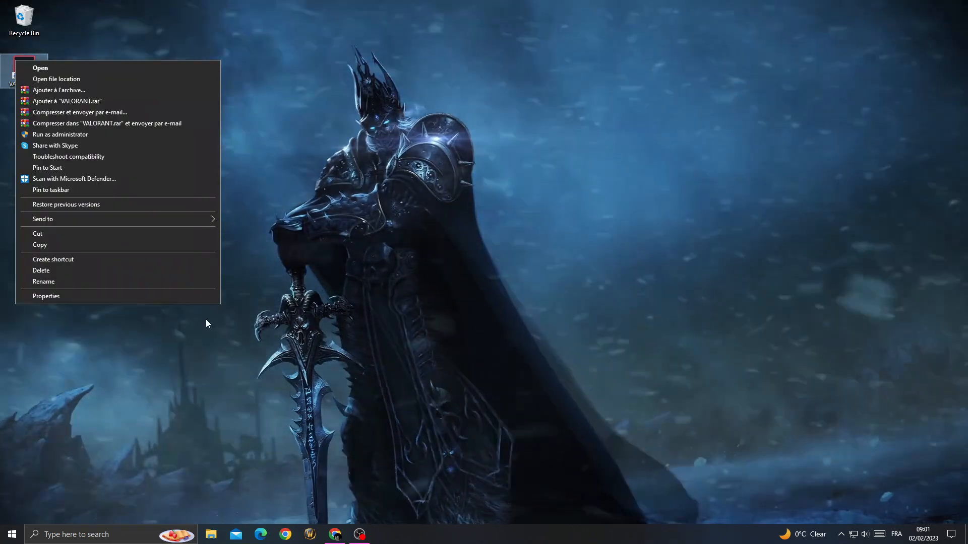
pyautogui.click(45, 297)
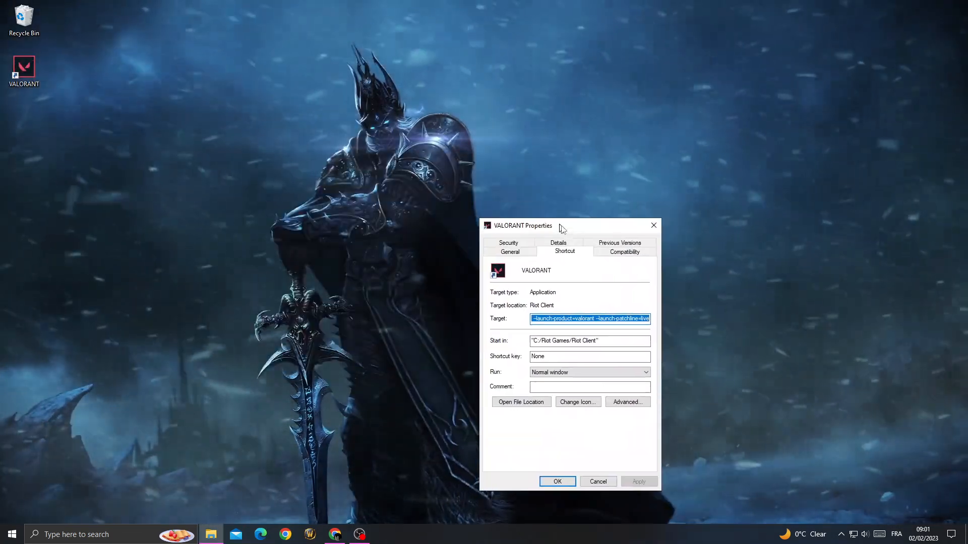
pyautogui.click(625, 252)
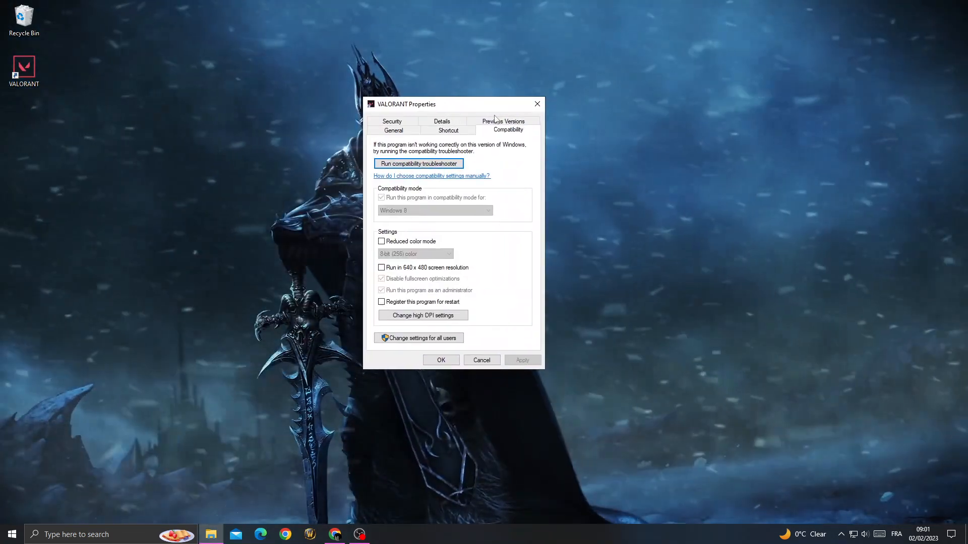
# For all users, turn Windows 8 compatibility mode off, disable fullscreen optimizations and run as administrator, then confirm
pyautogui.click(418, 338)
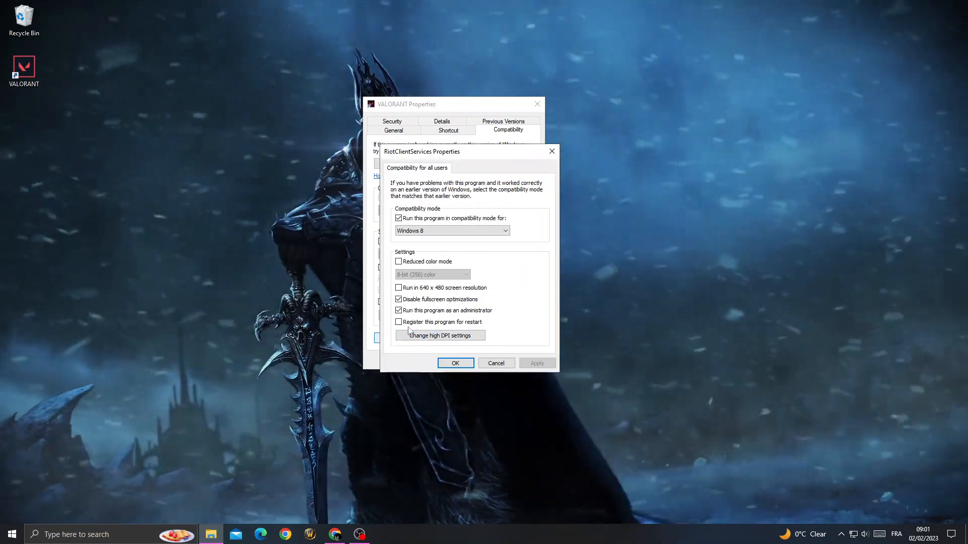
pyautogui.click(398, 217)
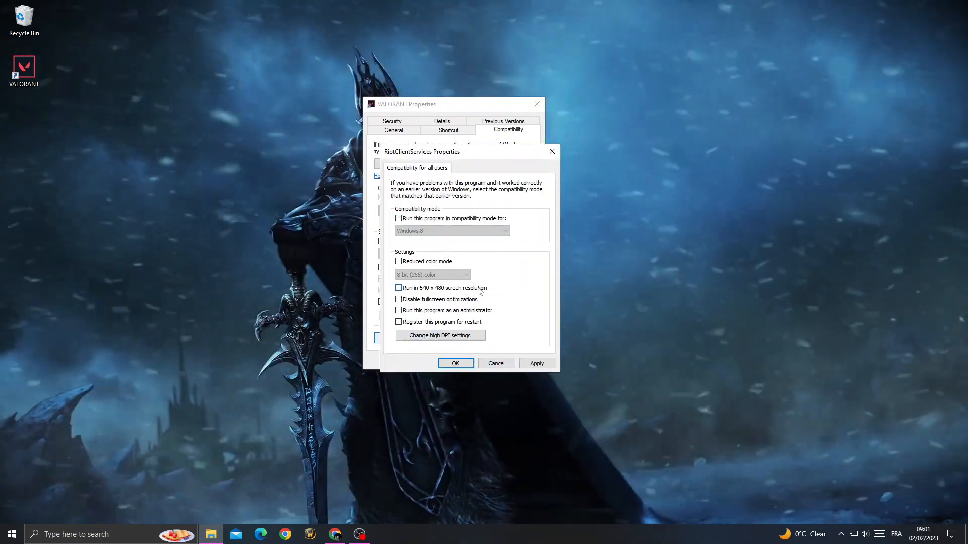
pyautogui.click(399, 300)
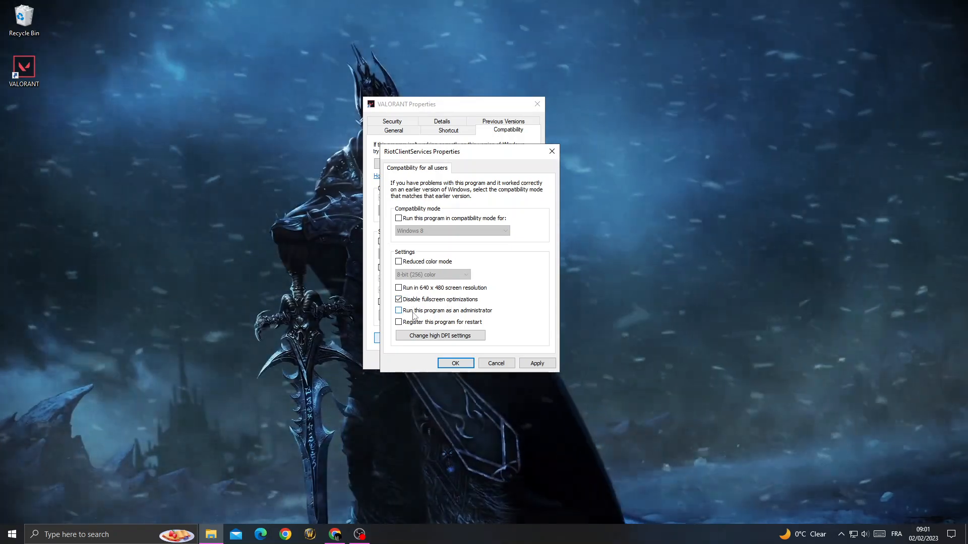
pyautogui.click(399, 311)
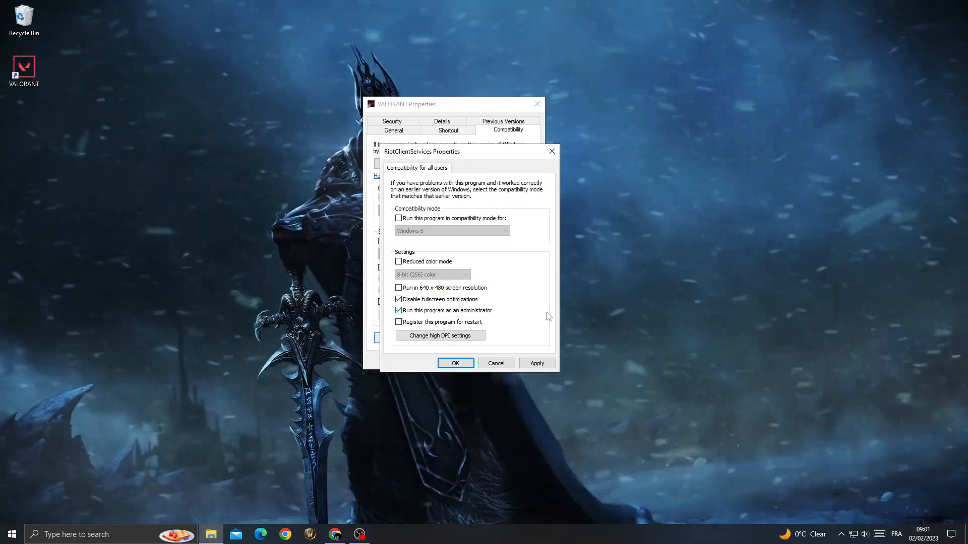
pyautogui.click(456, 363)
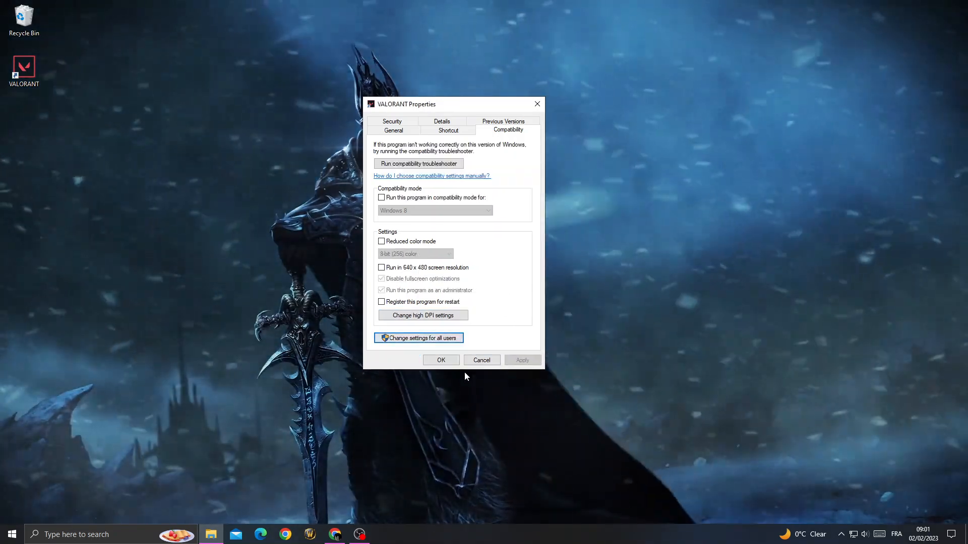